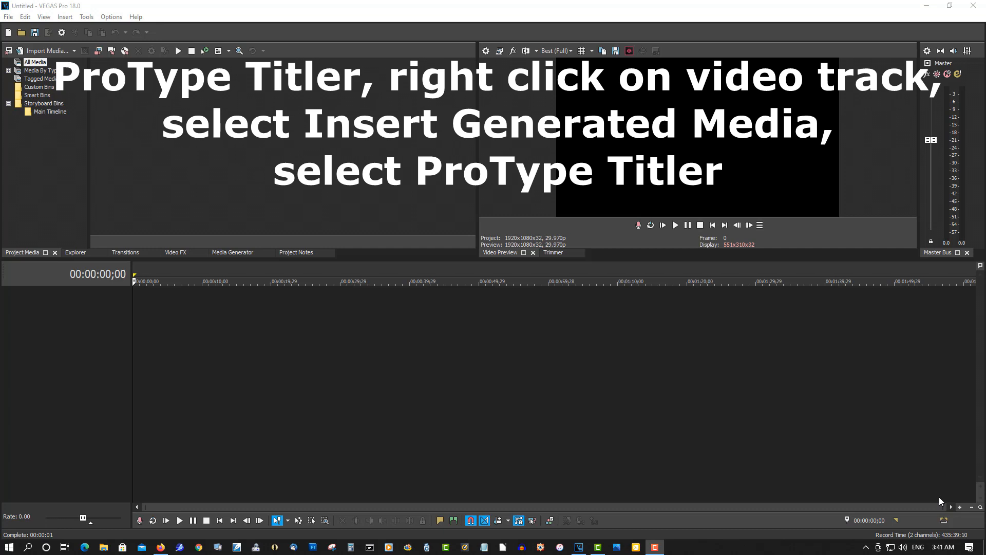
{"action": "mouse_move", "coordinate": [889, 517]}
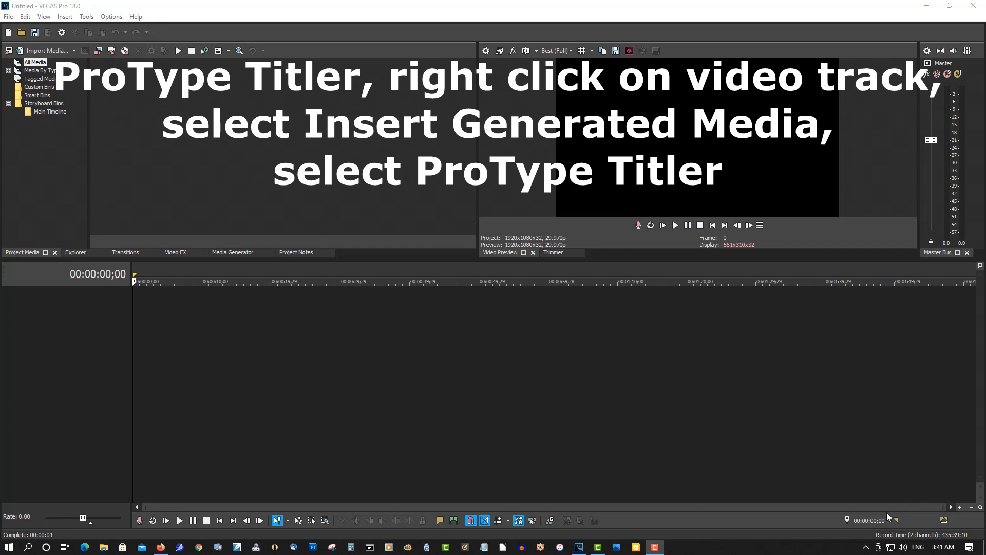
Open Preferences from the Options menu
{"action": "left_click", "coordinate": [111, 17]}
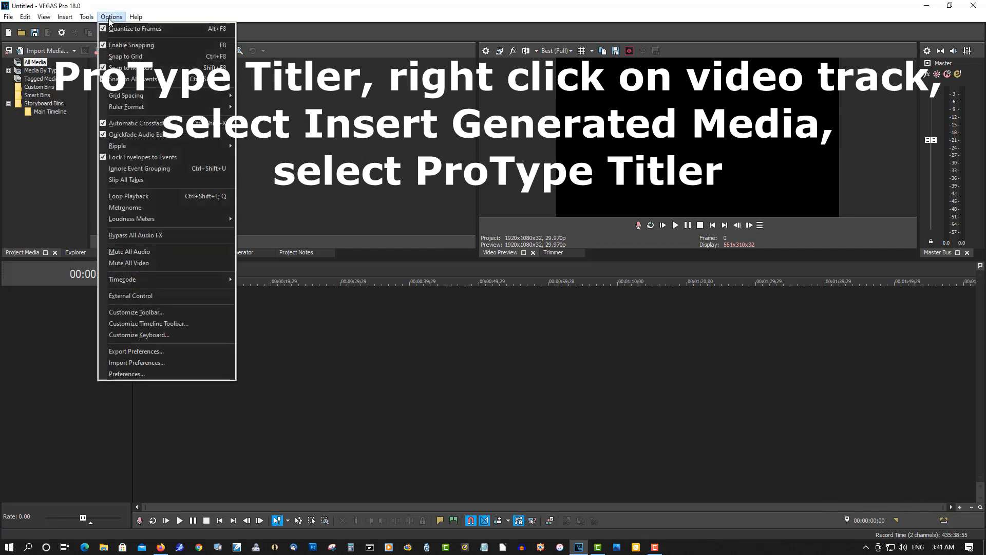
{"action": "mouse_move", "coordinate": [126, 375]}
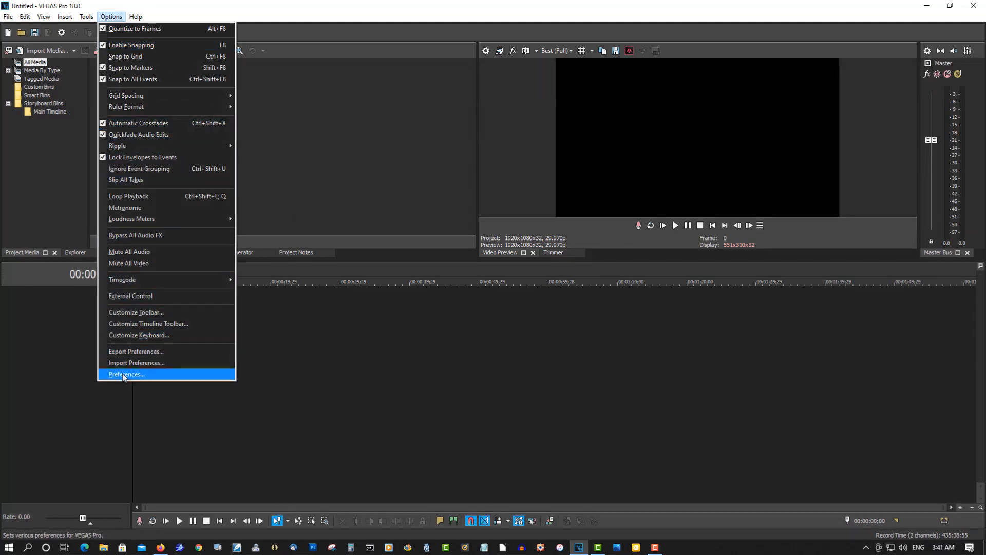
{"action": "left_click", "coordinate": [126, 374]}
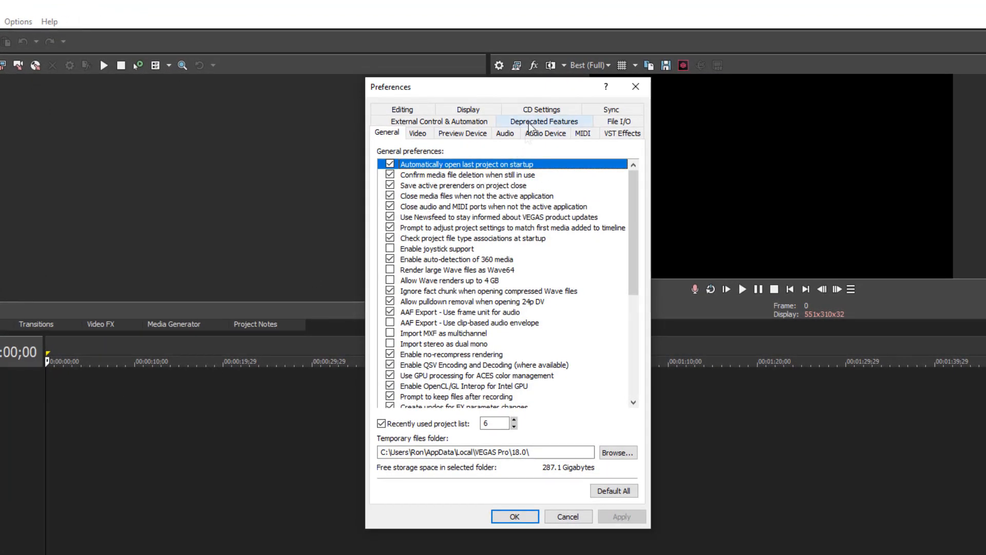
Switch the Preferences window to the Deprecated Features tab
{"action": "left_click", "coordinate": [544, 121]}
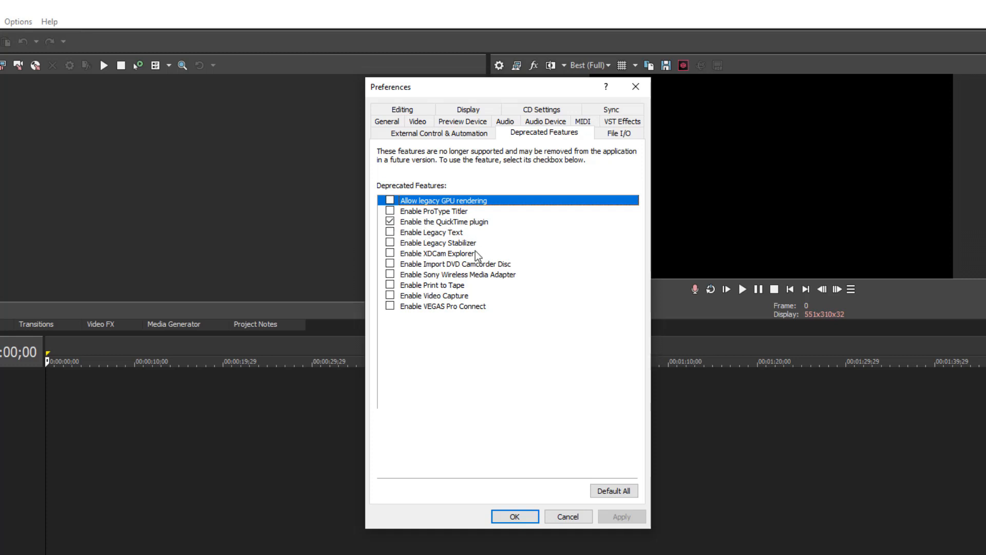
{"action": "mouse_move", "coordinate": [477, 254]}
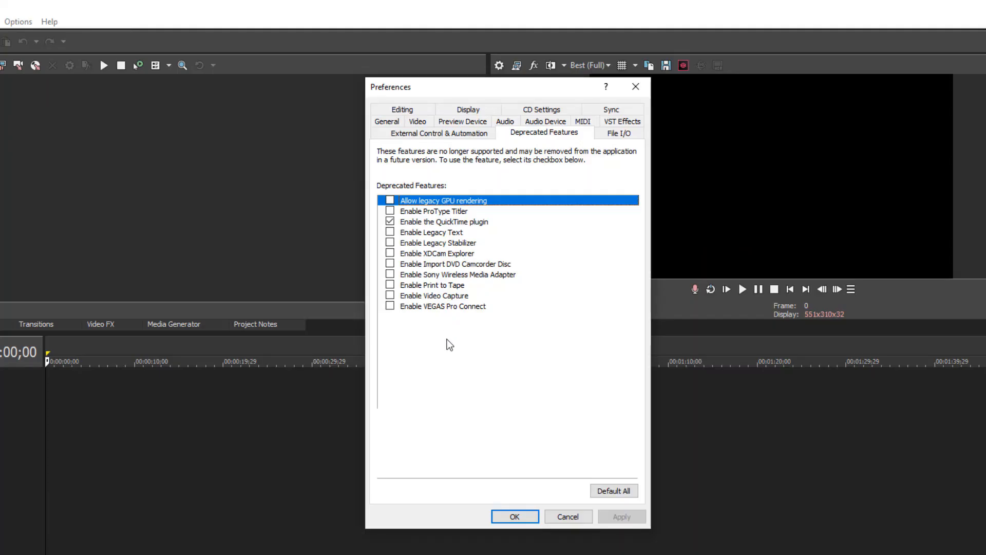
{"action": "mouse_move", "coordinate": [426, 299]}
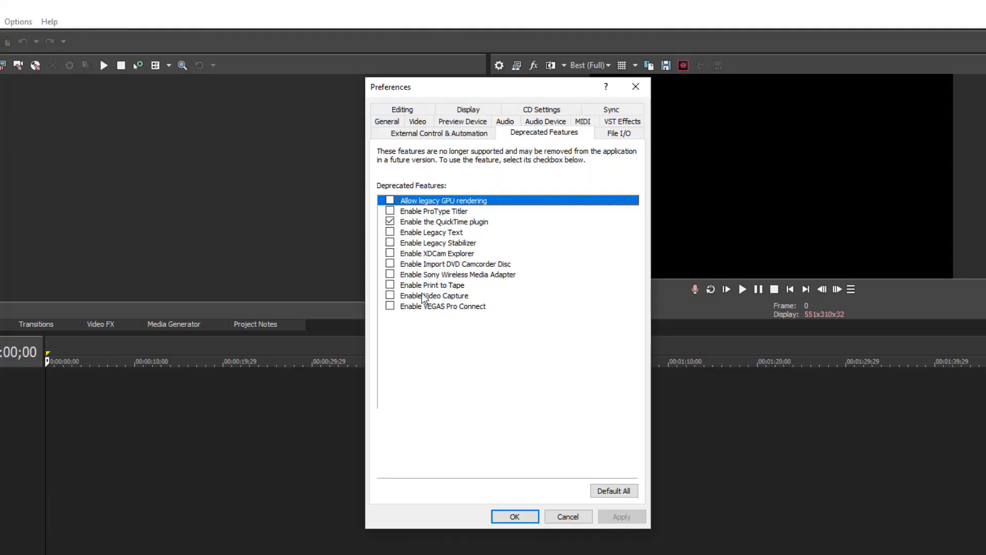
Check Enable ProType Titler in the deprecated features list
{"action": "left_click", "coordinate": [389, 221]}
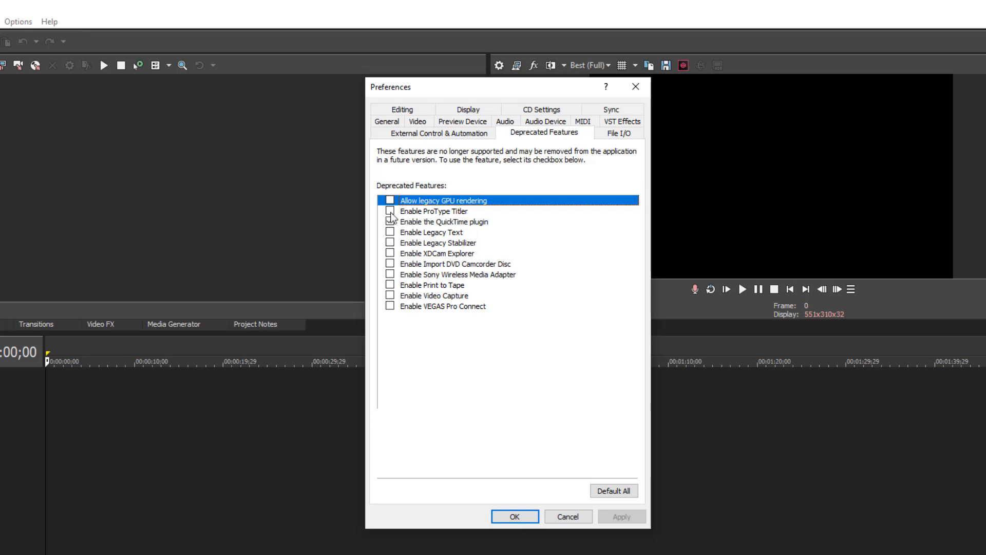
{"action": "left_click", "coordinate": [390, 211]}
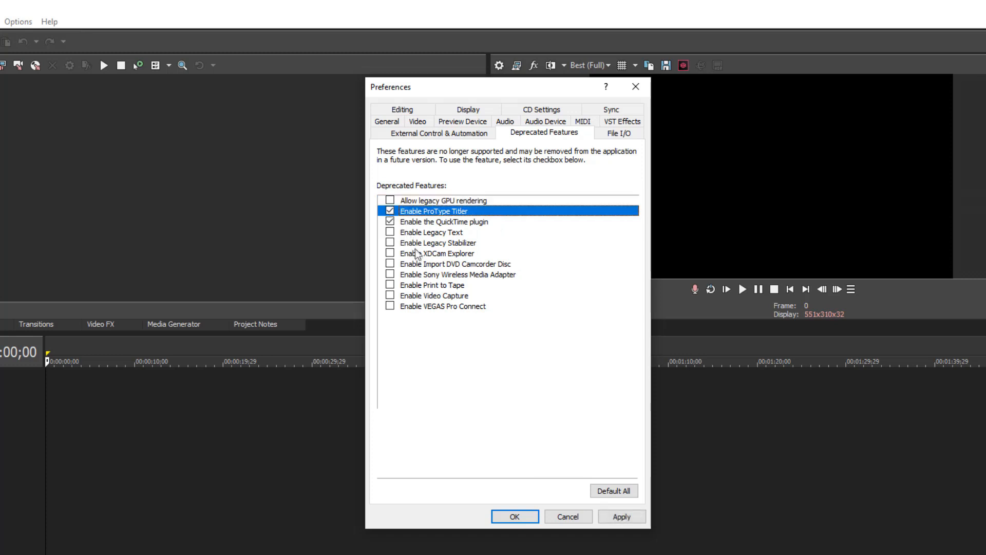
{"action": "mouse_move", "coordinate": [422, 306]}
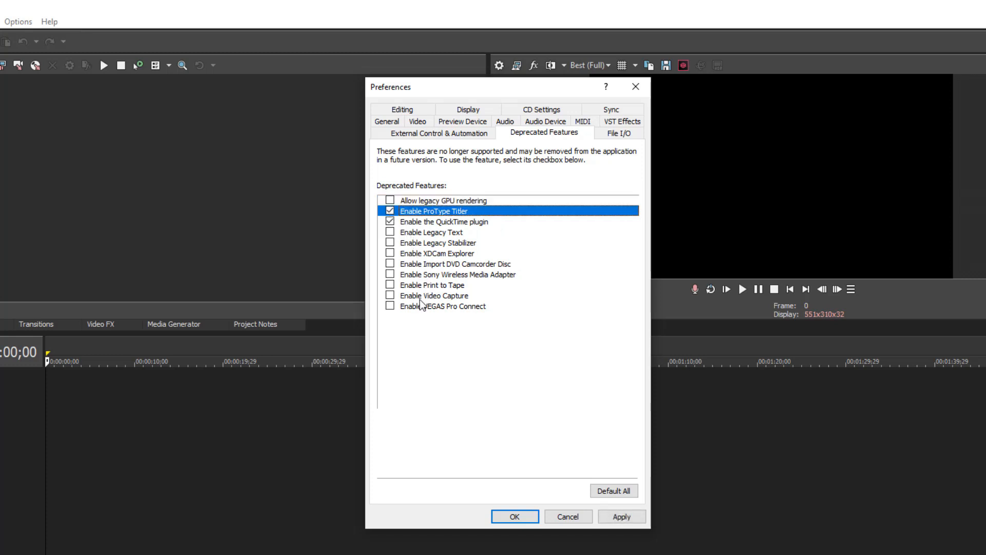